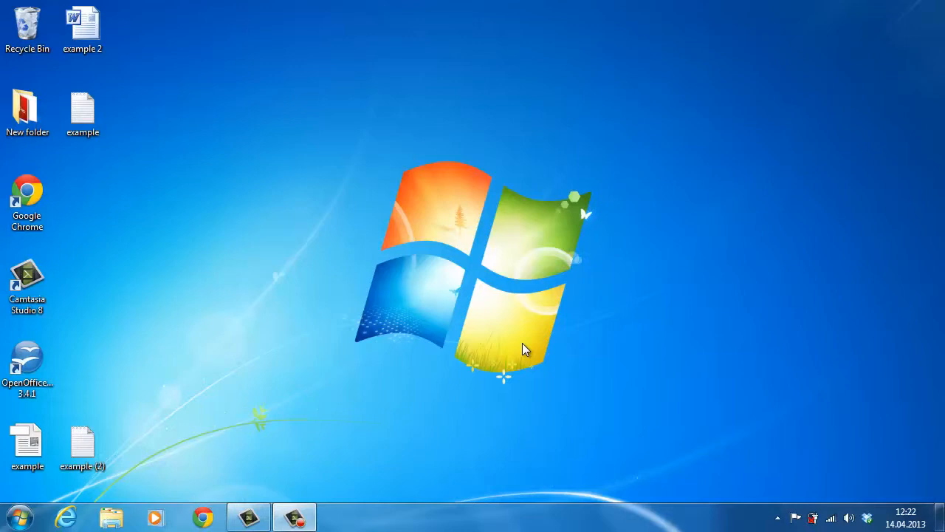
{"action": "mouse_move", "coordinate": [369, 322]}
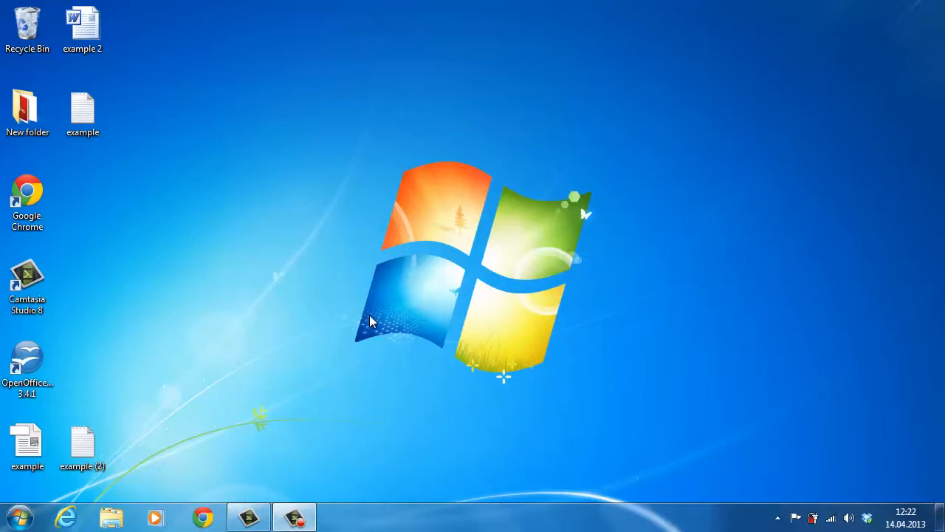
Step: Launch OpenOffice.org 3.4.1 and open example (2).txt as a Writer text document
{"action": "left_click", "coordinate": [27, 362]}
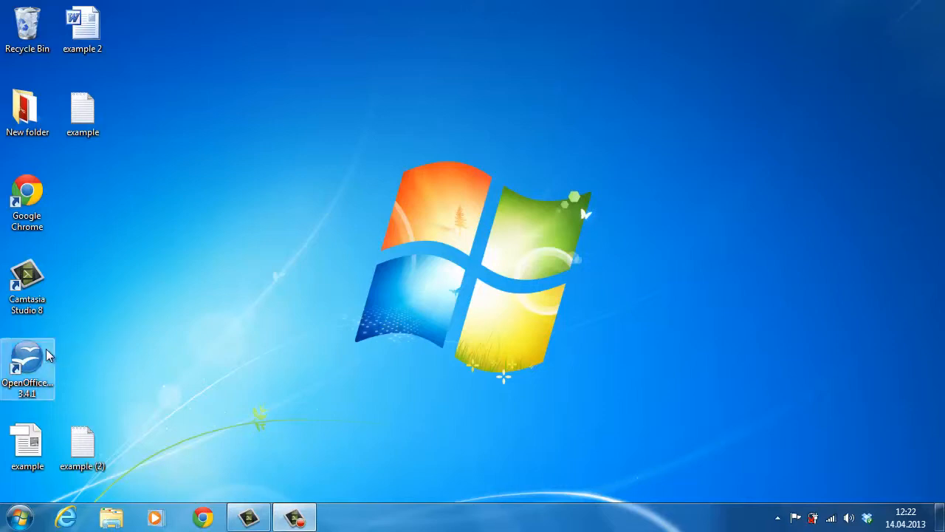
{"action": "double_click", "coordinate": [27, 362]}
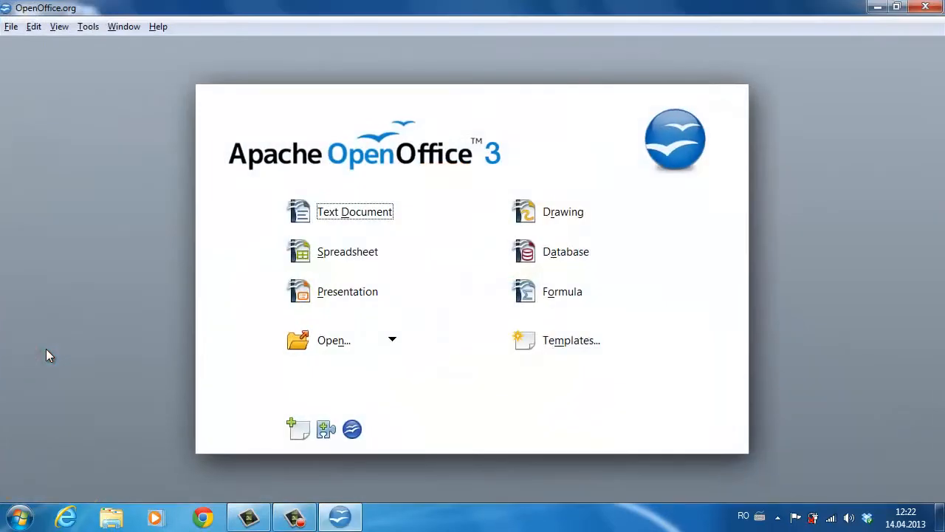
{"action": "mouse_move", "coordinate": [354, 211]}
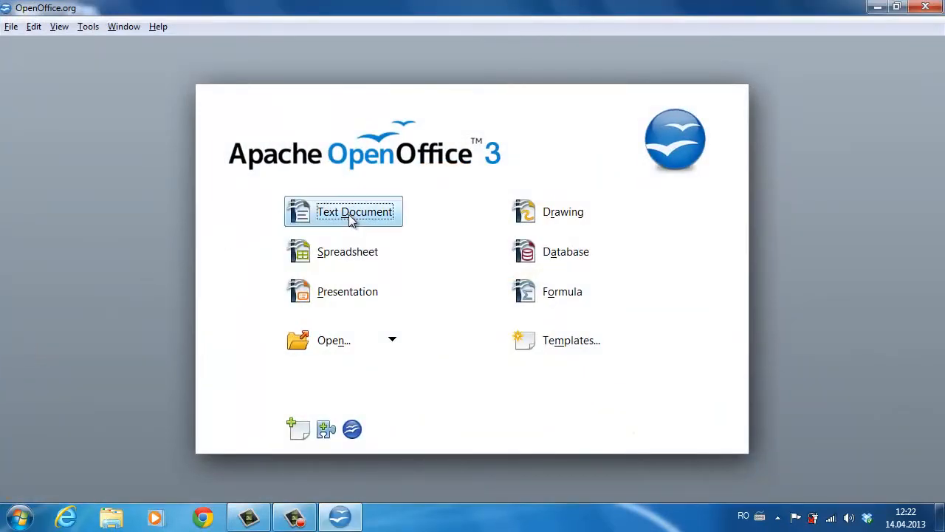
{"action": "left_click", "coordinate": [354, 211]}
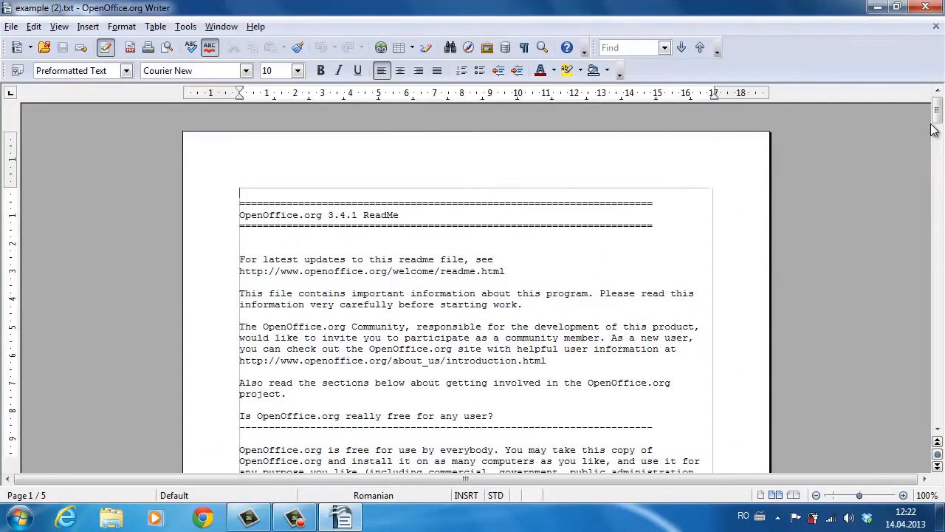
Step: Scroll through example (2).txt to the end of page 5 of 5
{"action": "scroll", "scroll_direction": "down", "scroll_amount": 3}
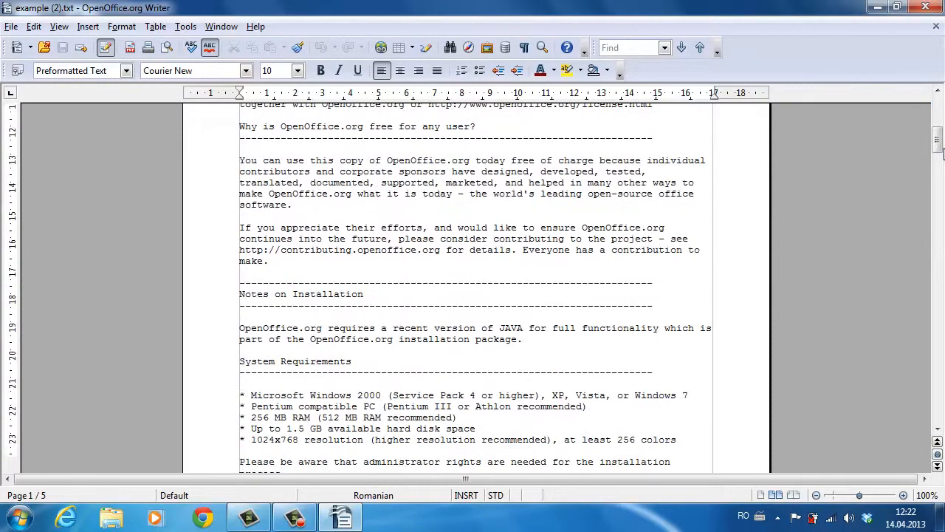
{"action": "scroll", "scroll_direction": "down", "scroll_amount": 3}
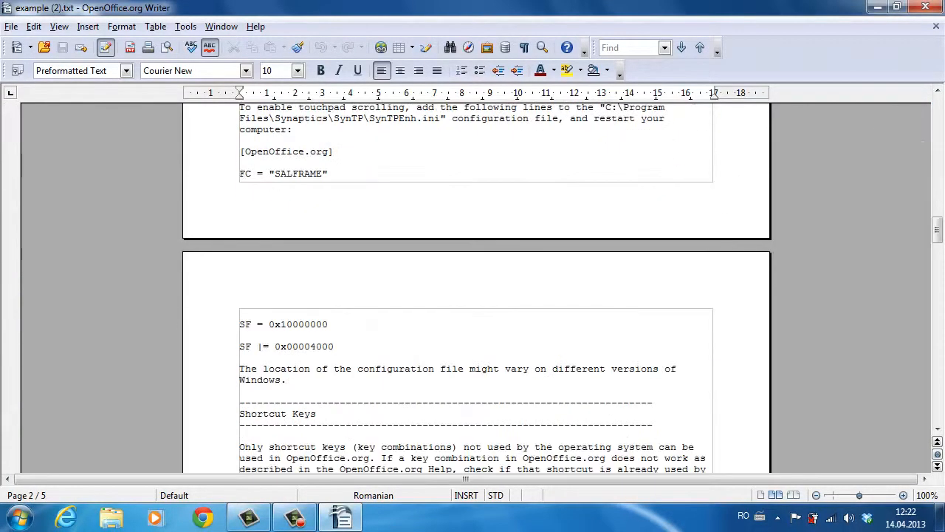
{"action": "scroll", "scroll_direction": "down", "scroll_amount": 3}
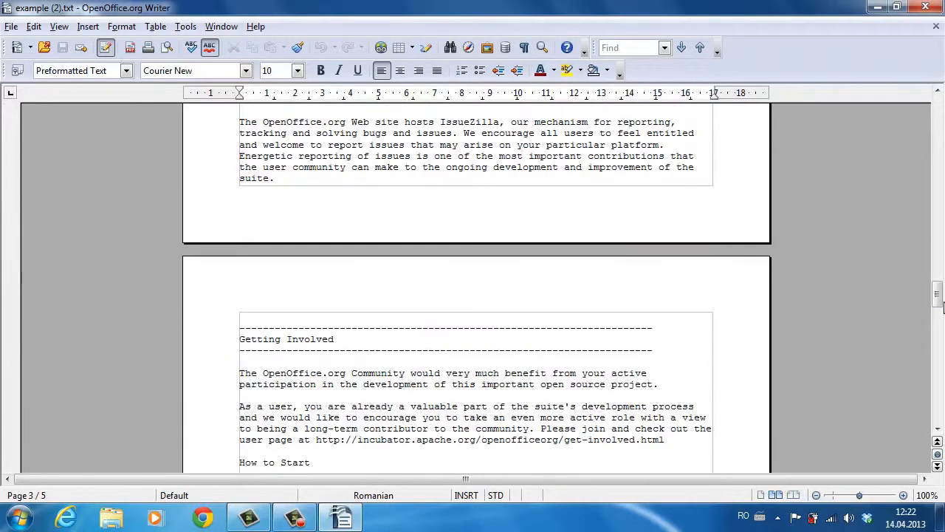
{"action": "scroll", "scroll_direction": "down", "scroll_amount": 3}
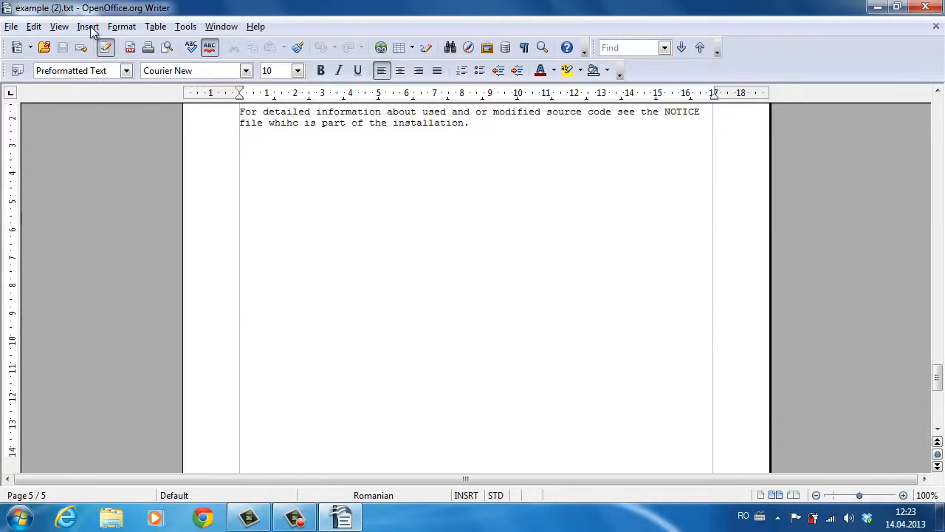
Step: Insert a Table of Contents for the entire document via Insert > Indexes and Tables
{"action": "left_click", "coordinate": [88, 27]}
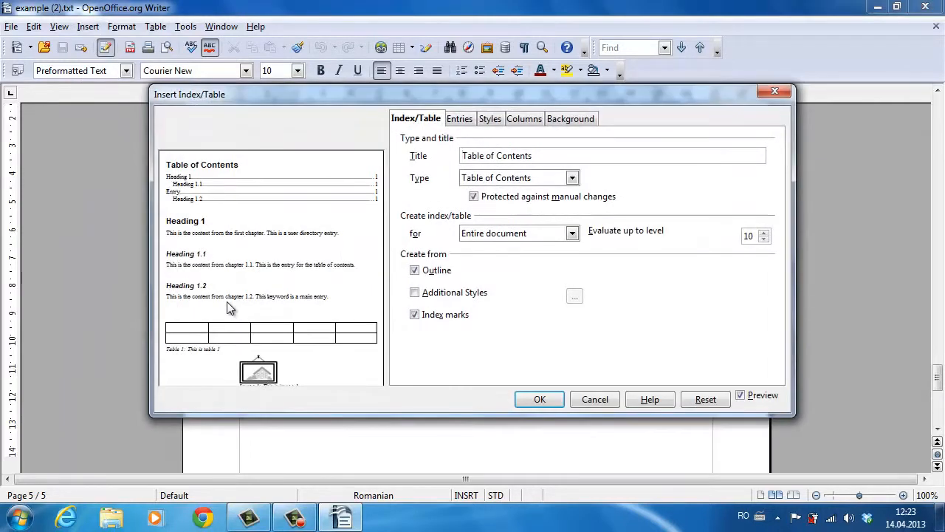
{"action": "mouse_move", "coordinate": [249, 319]}
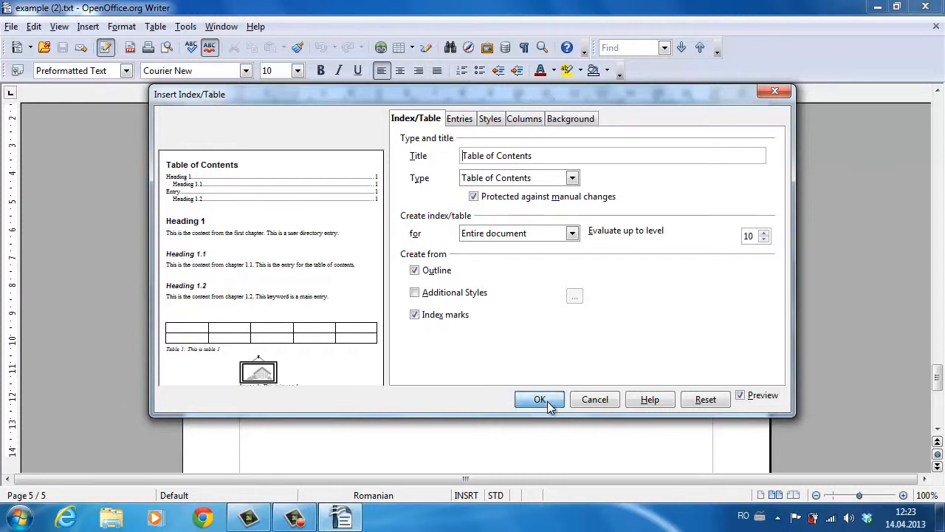
{"action": "left_click", "coordinate": [539, 399]}
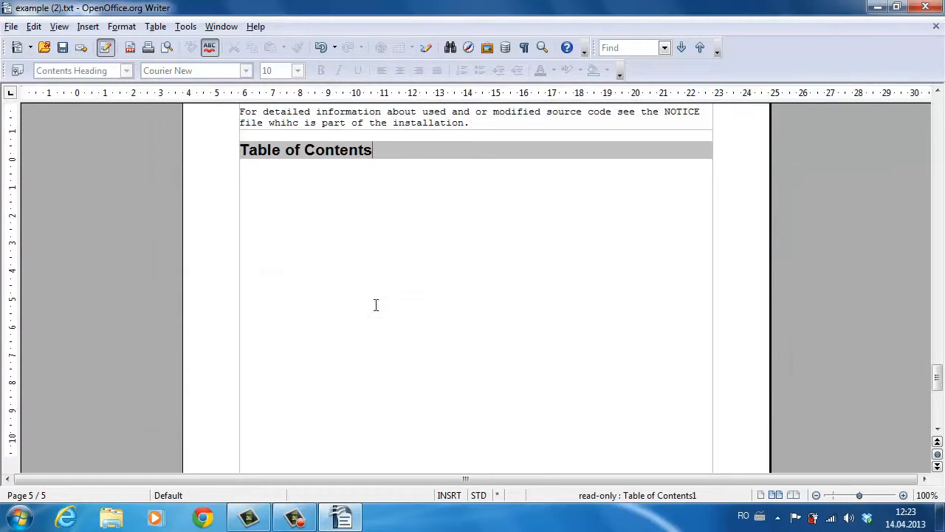
Step: Show the Table of Contents context menu with Update, Edit and Delete Index/Table
{"action": "right_click", "coordinate": [376, 305]}
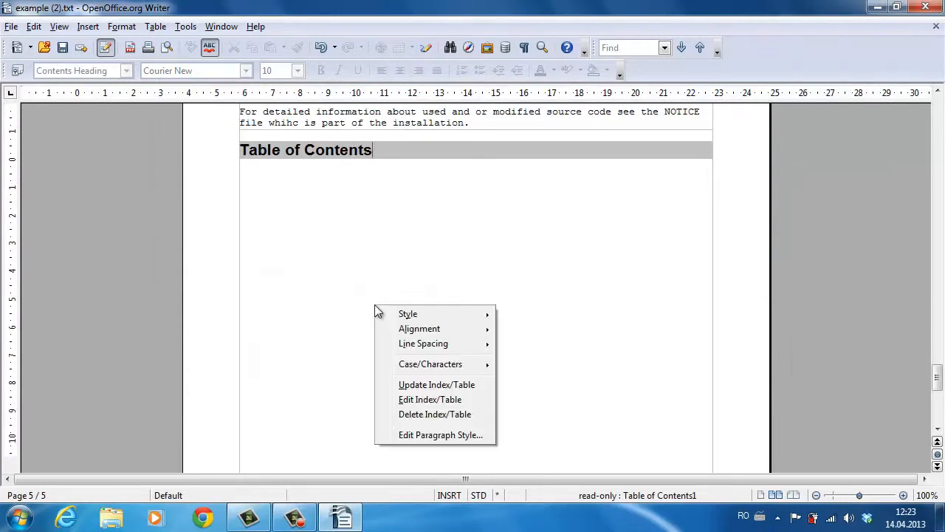
{"action": "mouse_move", "coordinate": [342, 262]}
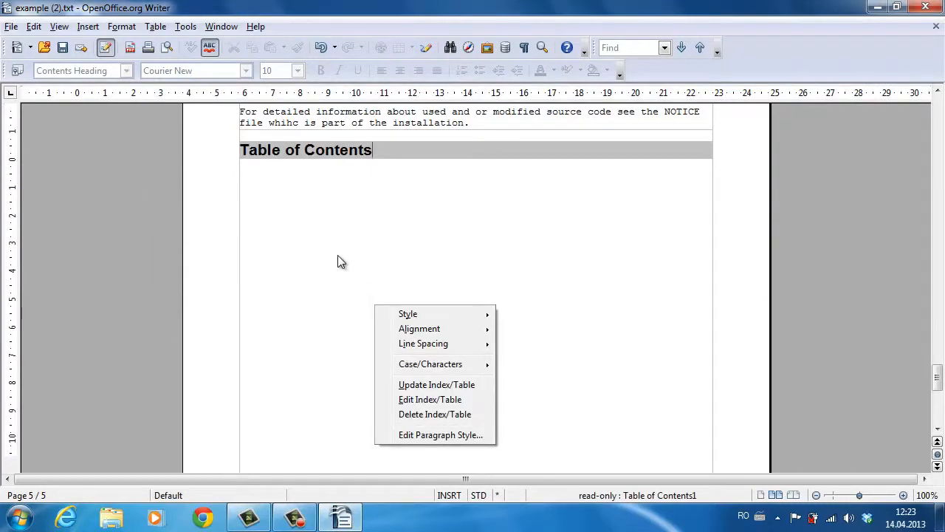